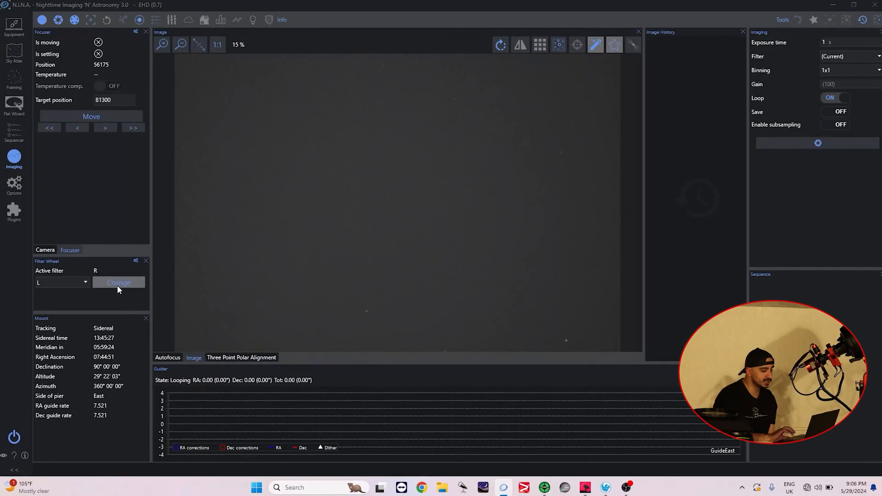
Switch the filter wheel to the R filter and start an autofocus run.
left_click(118, 283)
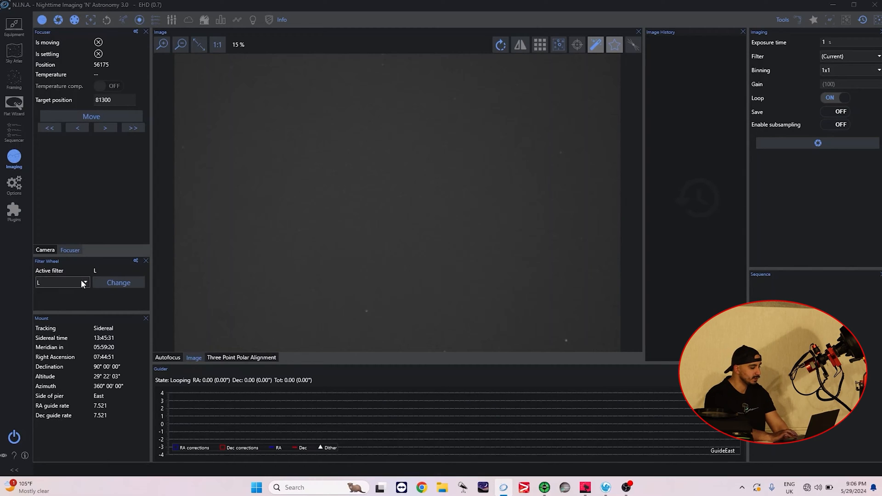
left_click(62, 282)
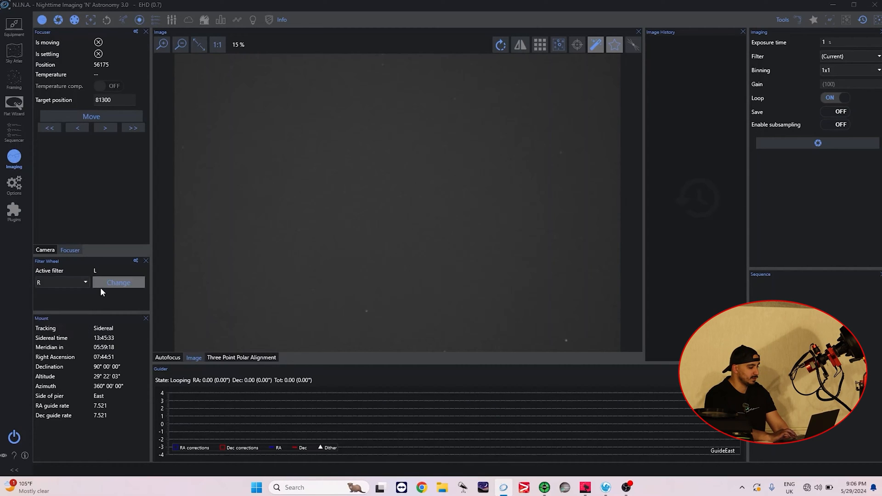
left_click(119, 283)
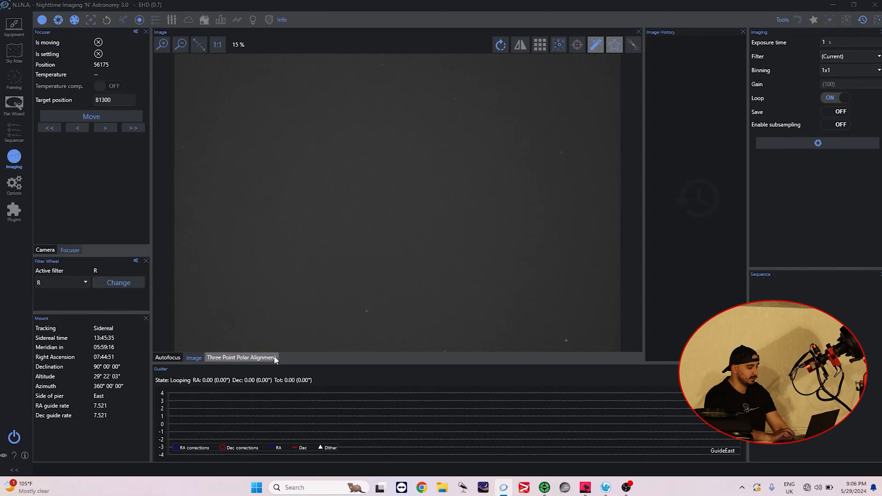
left_click(168, 357)
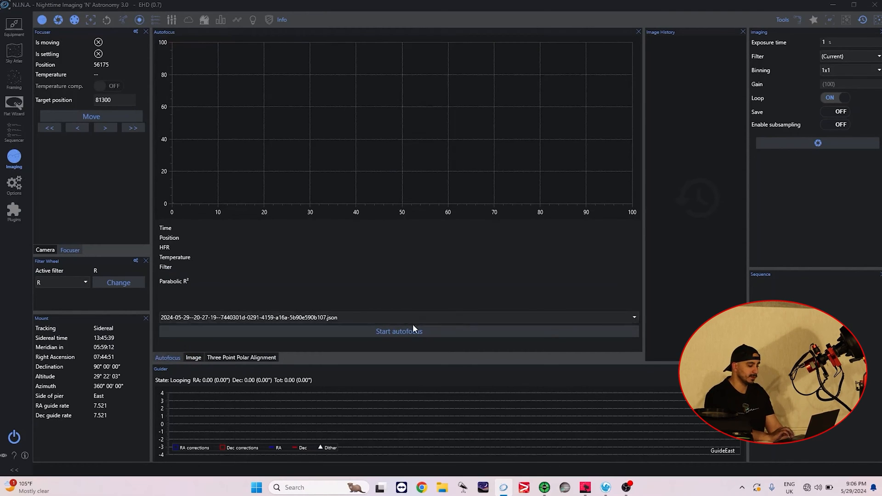
left_click(399, 332)
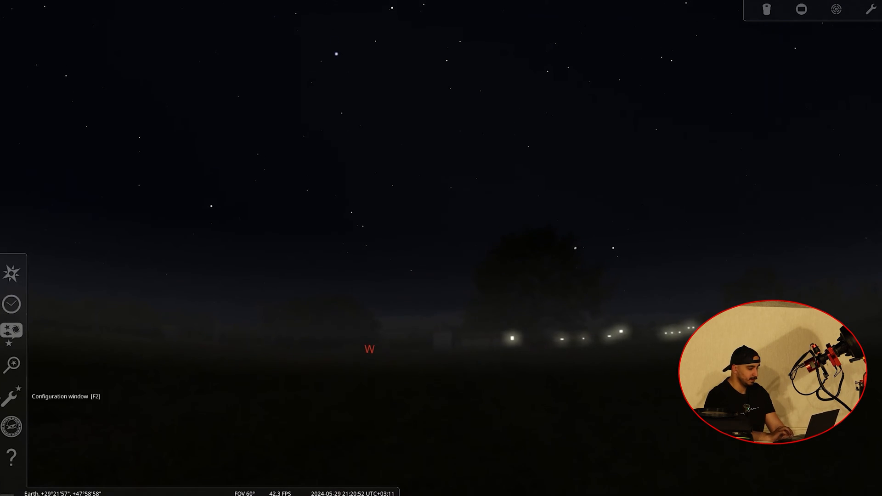
Search Stellarium for 'arct' and select Arcturus in the sky view.
left_click(11, 366)
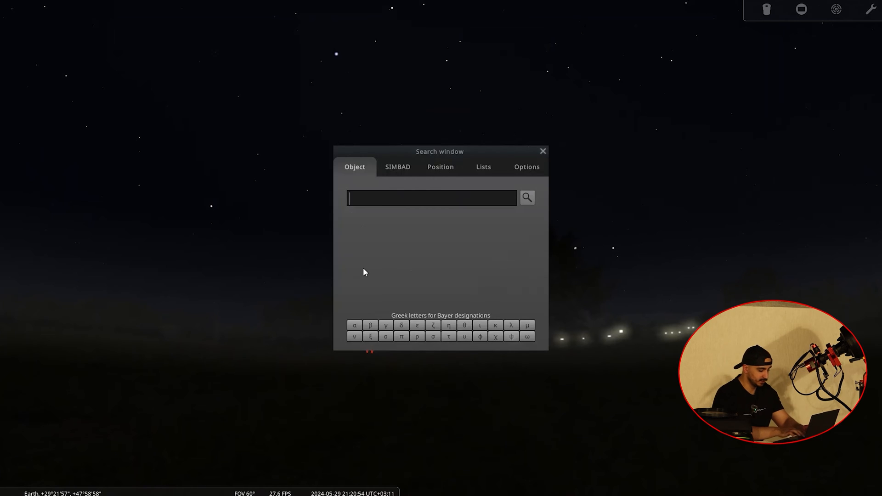
type("arct")
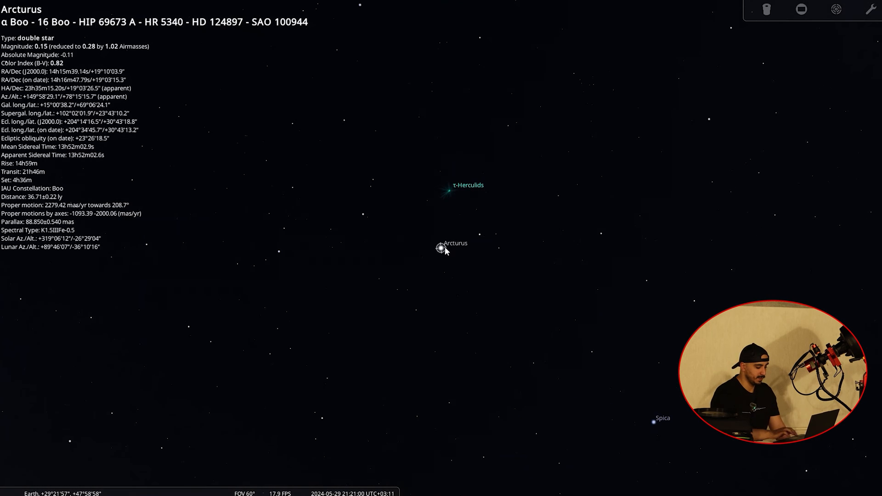
left_click(257, 488)
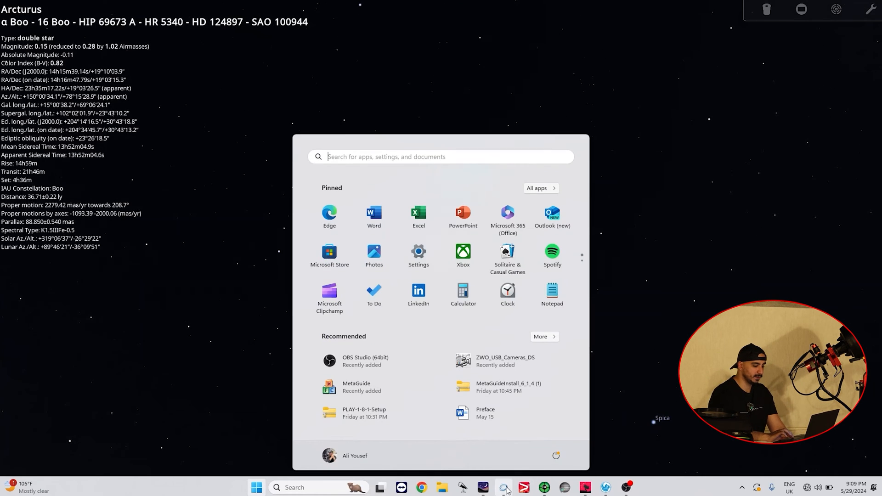
Import Arcturus's coordinates from Stellarium into Framing, then slew and center on it.
left_click(504, 487)
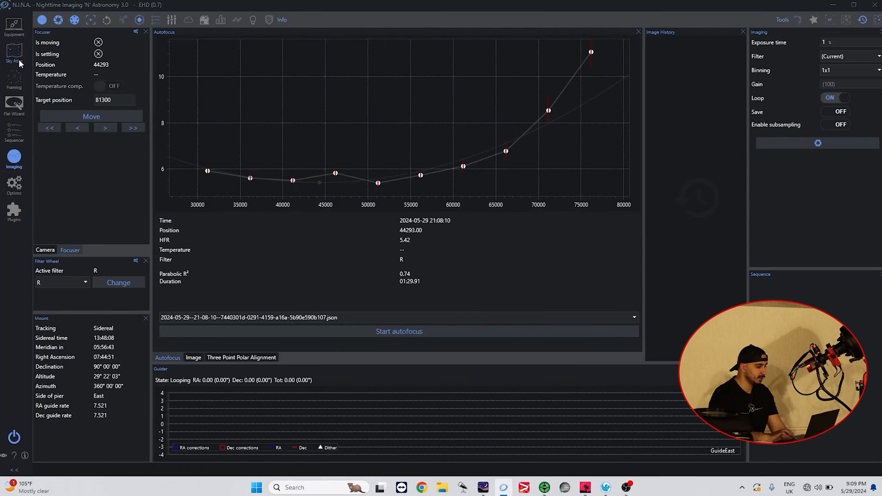
left_click(14, 102)
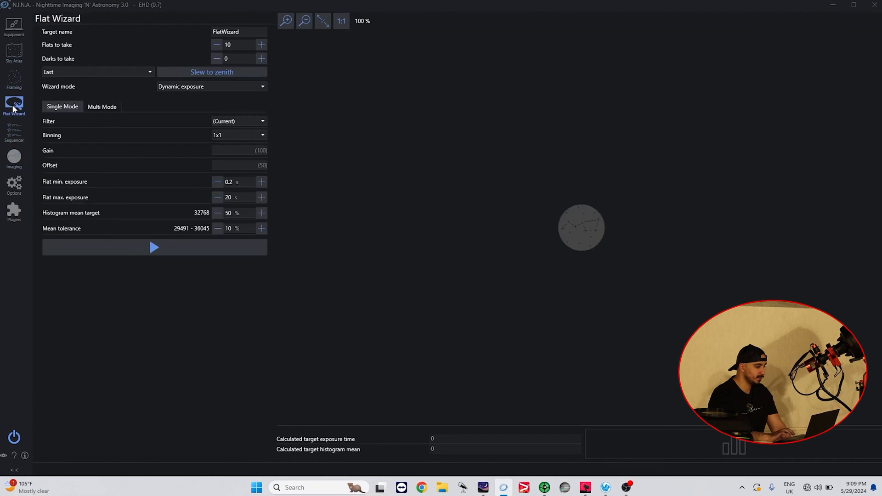
left_click(14, 75)
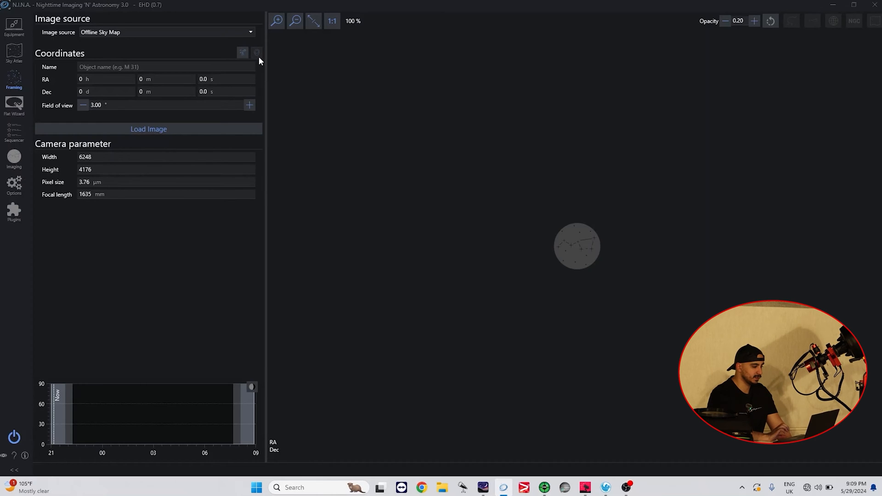
left_click(256, 52)
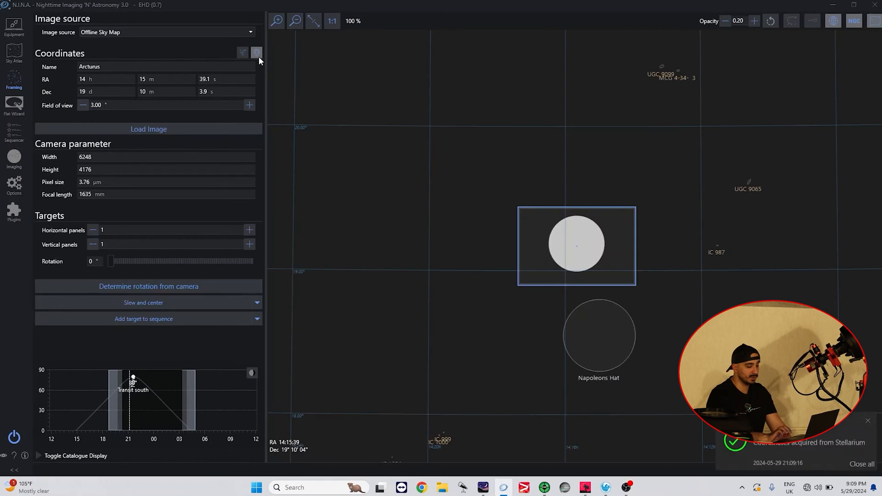
mouse_move(142, 303)
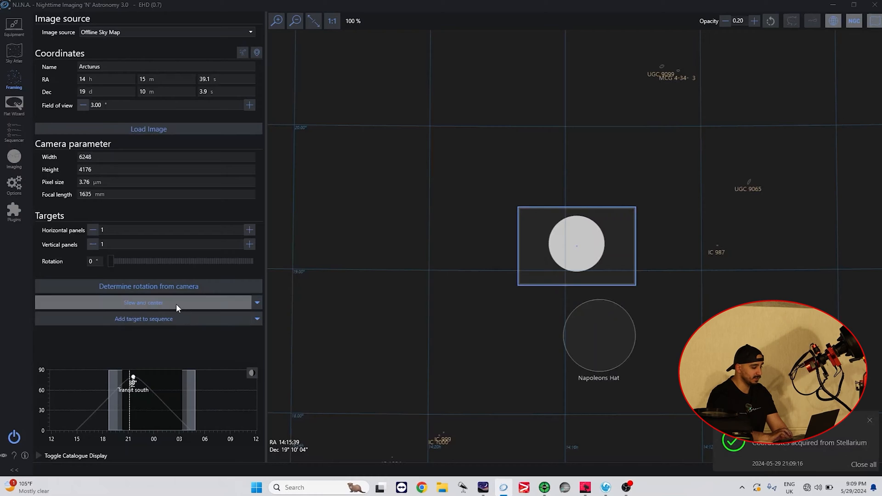
left_click(143, 303)
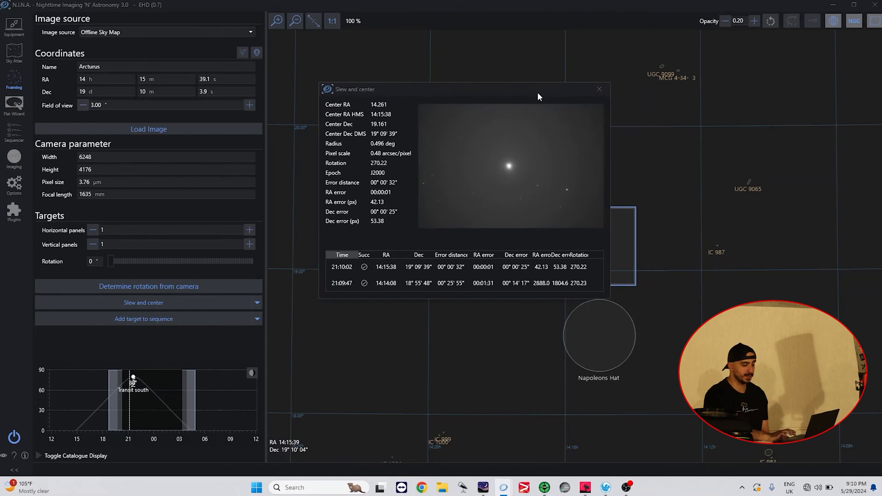
left_click(599, 89)
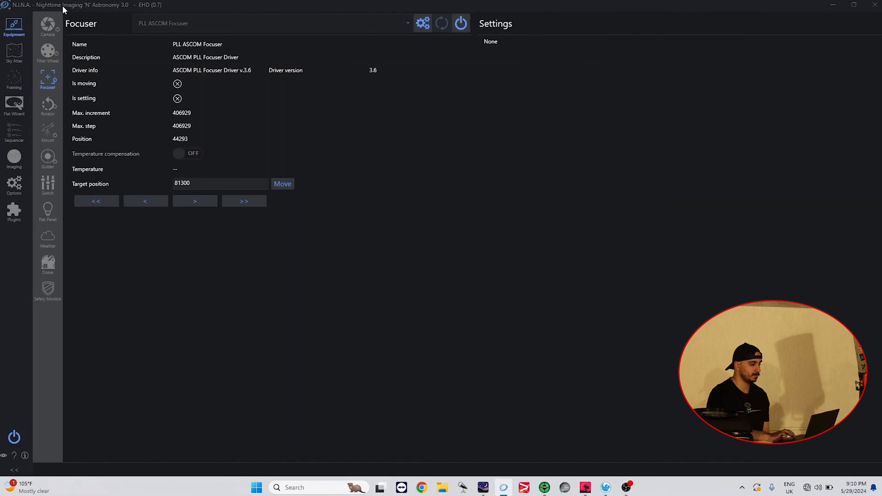
Disconnect the ASI2600MM Pro in N.I.N.A., then launch MetaGuide using that camera.
left_click(46, 26)
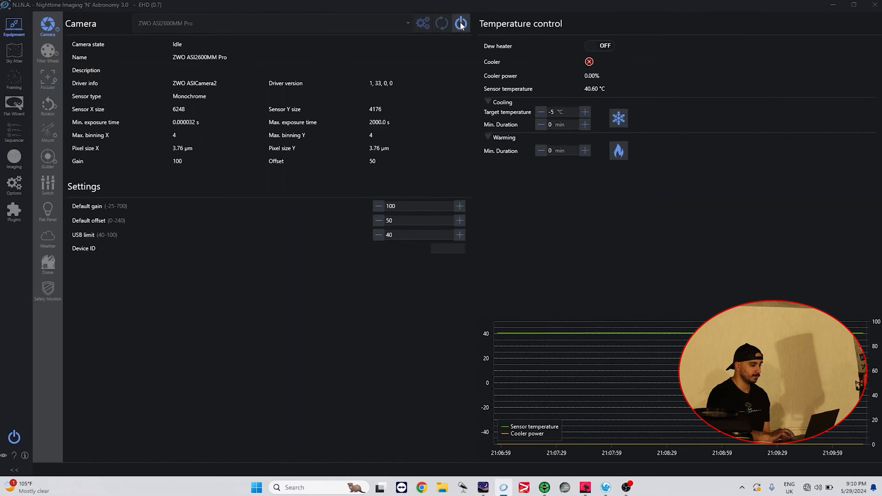
left_click(461, 23)
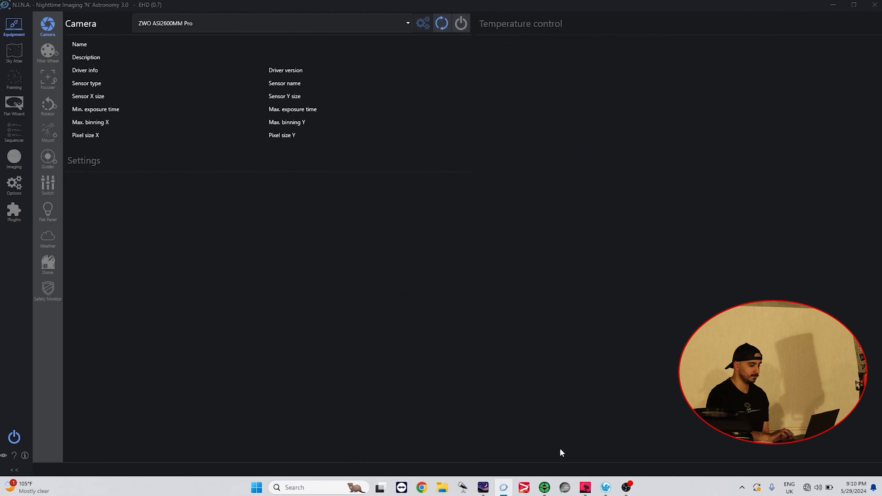
mouse_move(396, 277)
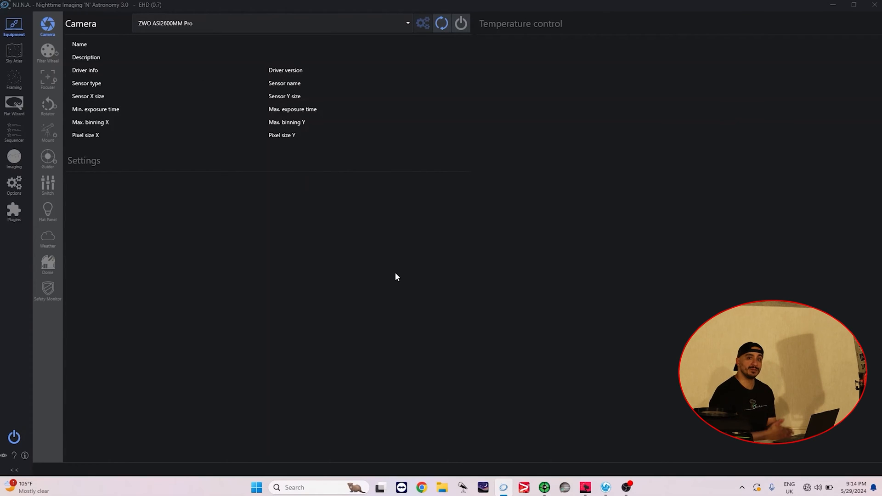
left_click(256, 487)
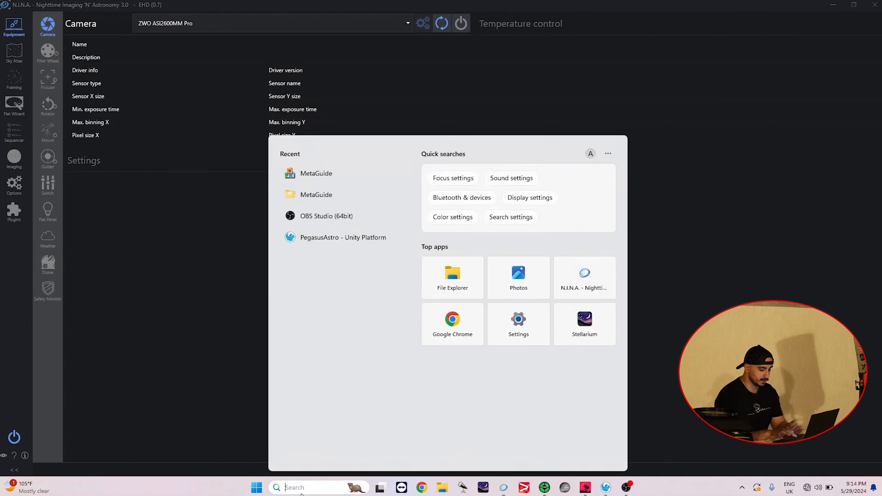
type("meta")
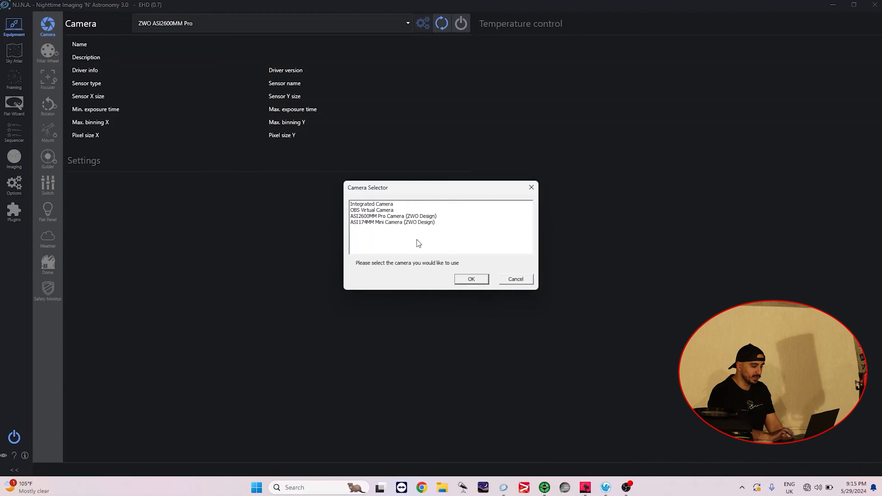
left_click(392, 216)
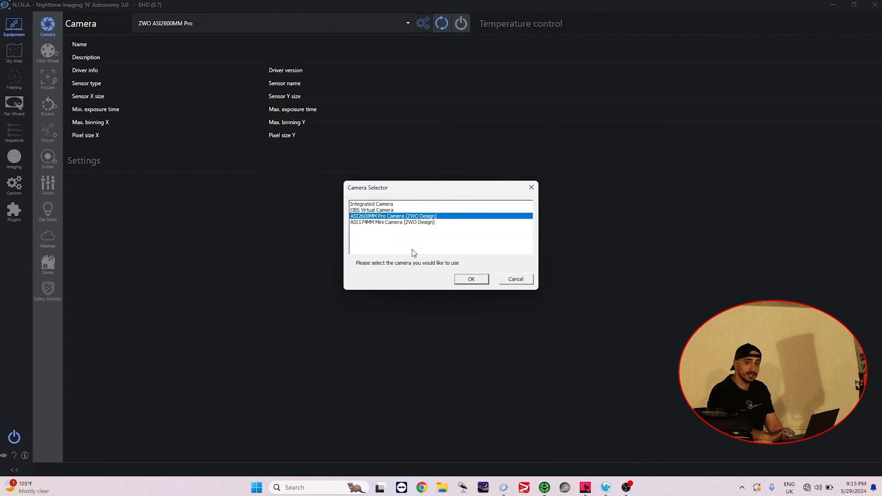
left_click(471, 279)
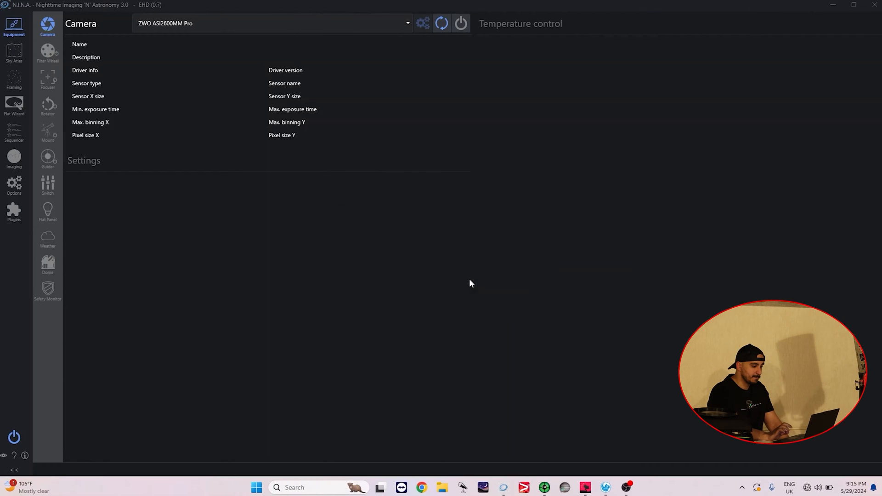
Review MetaGuide's VidProps and confirm High Speed (10Bit ADC) on the Misc tab.
left_click(633, 487)
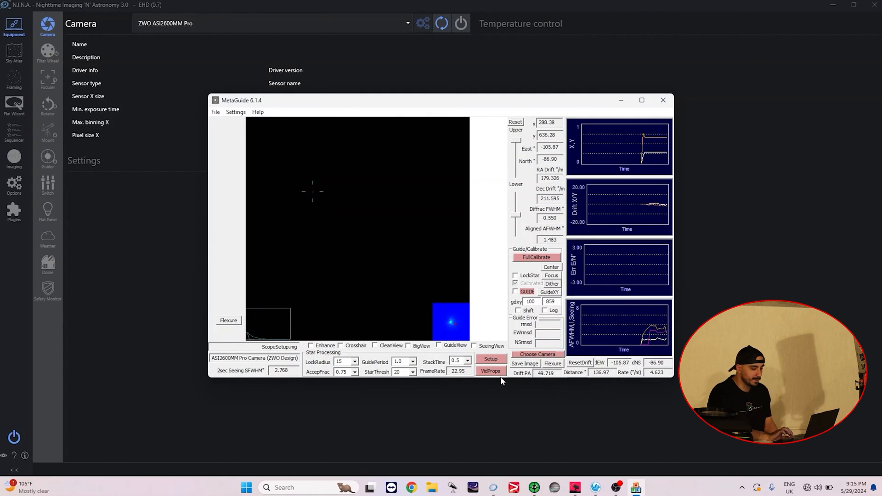
left_click(491, 371)
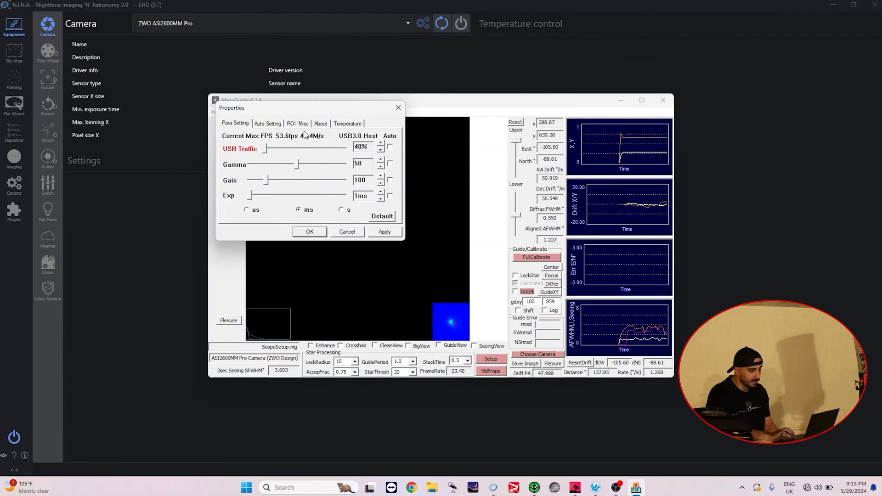
left_click(298, 123)
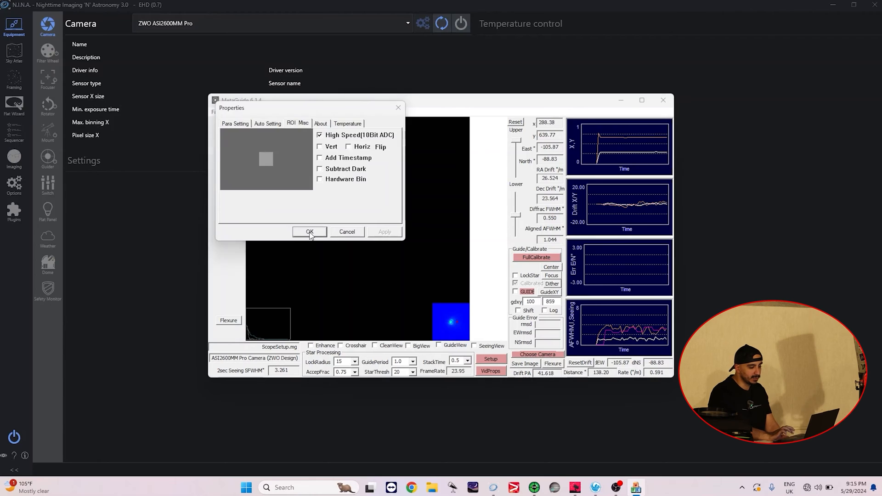
left_click(310, 232)
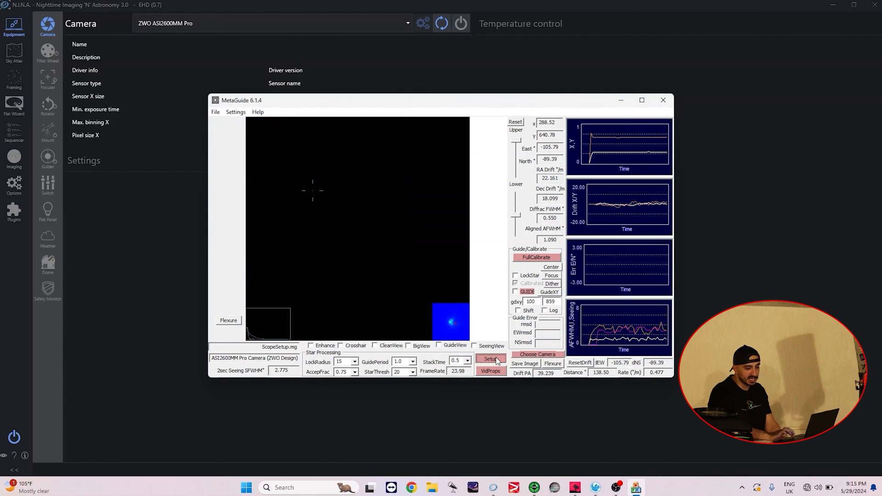
Set the Wavelength (nm) field on the Extra setup tab to 650 and confirm.
left_click(491, 359)
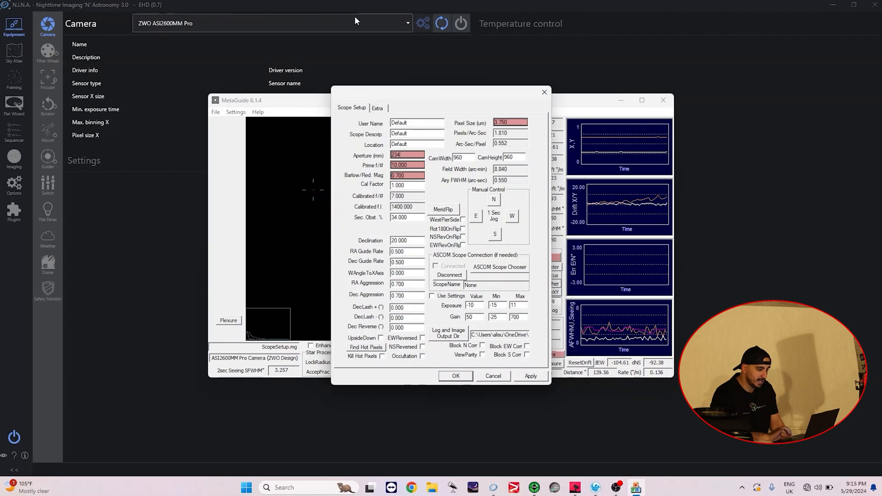
left_click(377, 108)
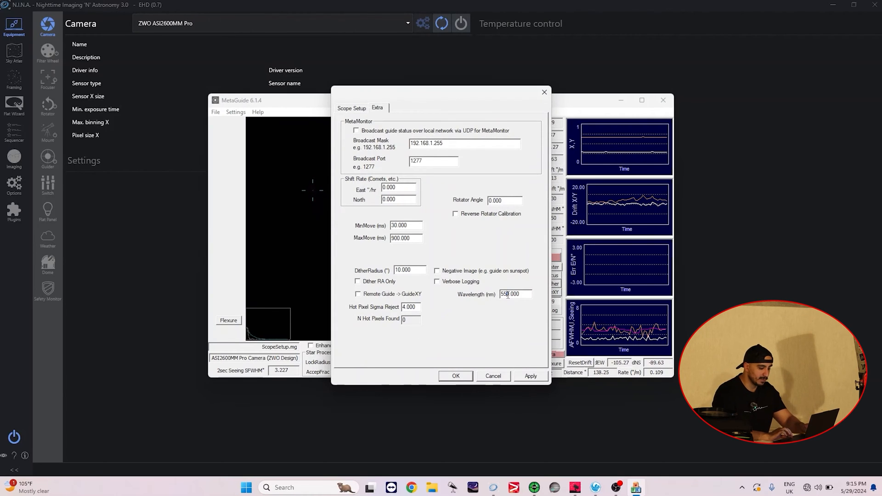
type("0.000")
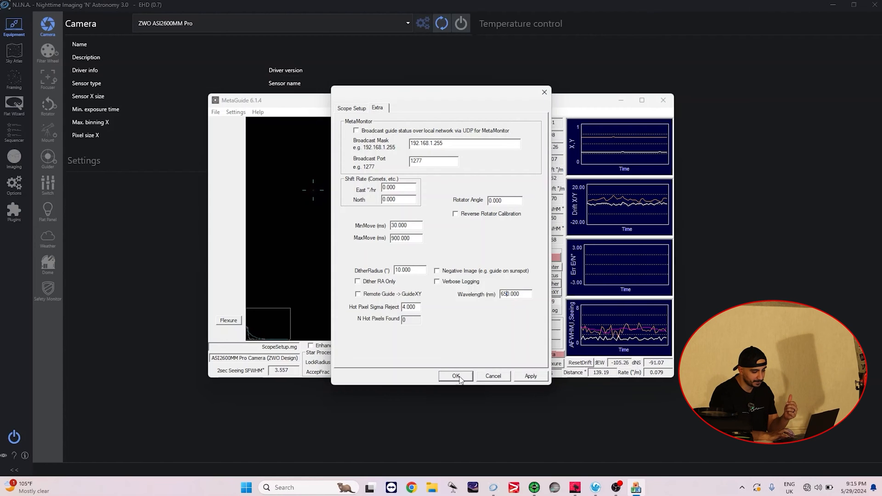
left_click(352, 108)
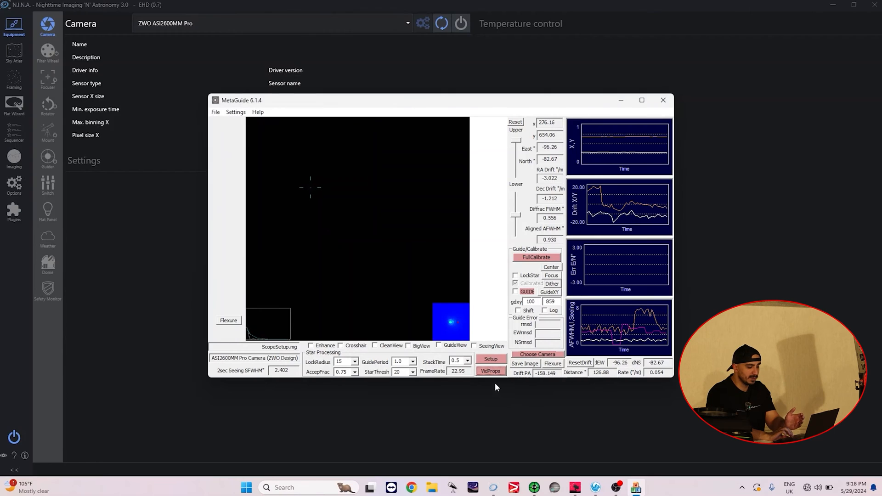
Set the VidProps exposure to 2 ms at gain 100 and confirm.
left_click(491, 371)
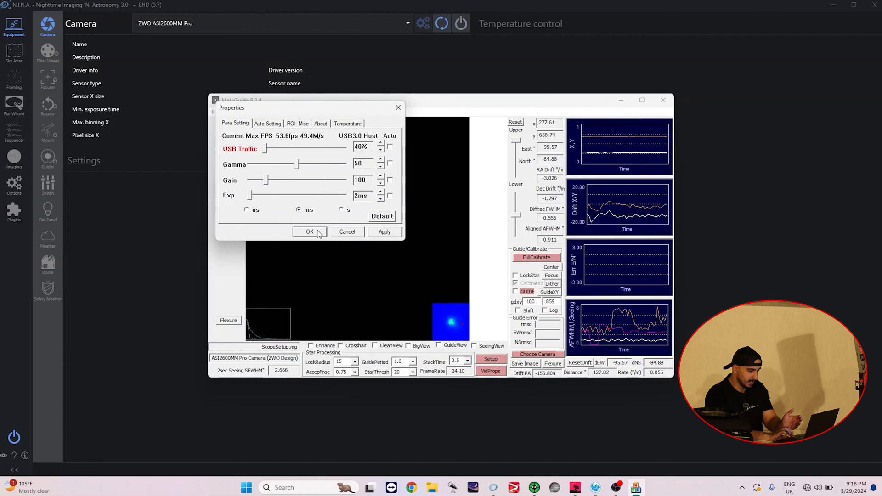
left_click(310, 231)
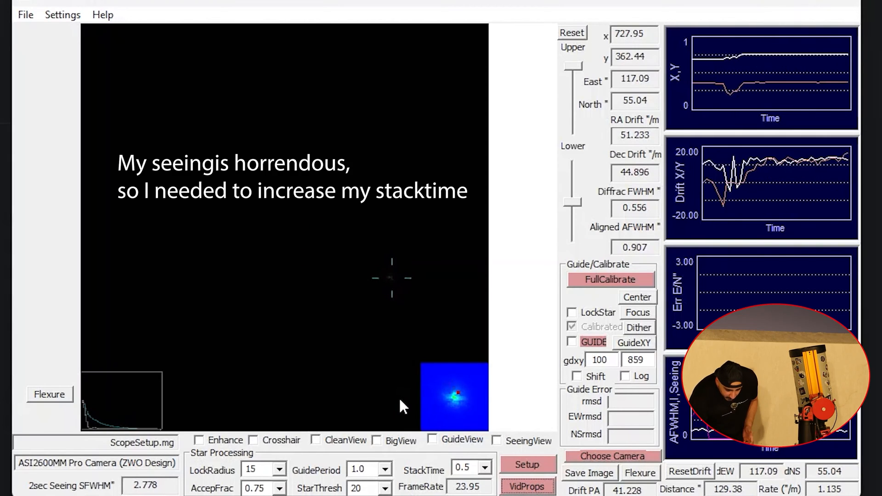
Raise the StackTime dropdown in MetaGuide's Star Processing panel.
left_click(487, 467)
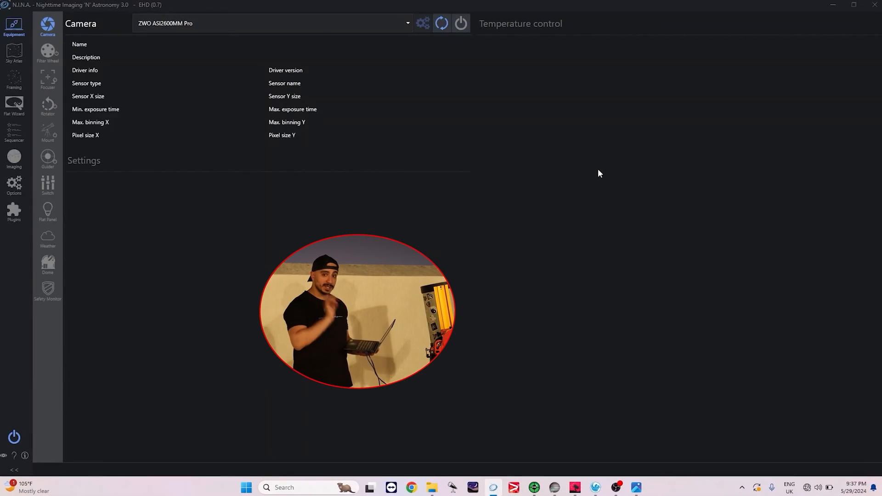
Reconnect the ZWO ASI2600MM Pro camera and slew and center on Arcturus from Framing.
left_click(460, 23)
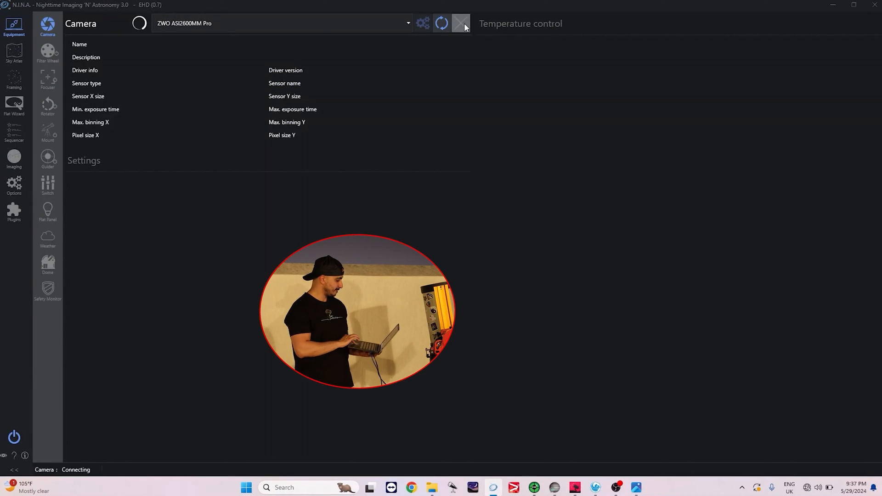
left_click(13, 81)
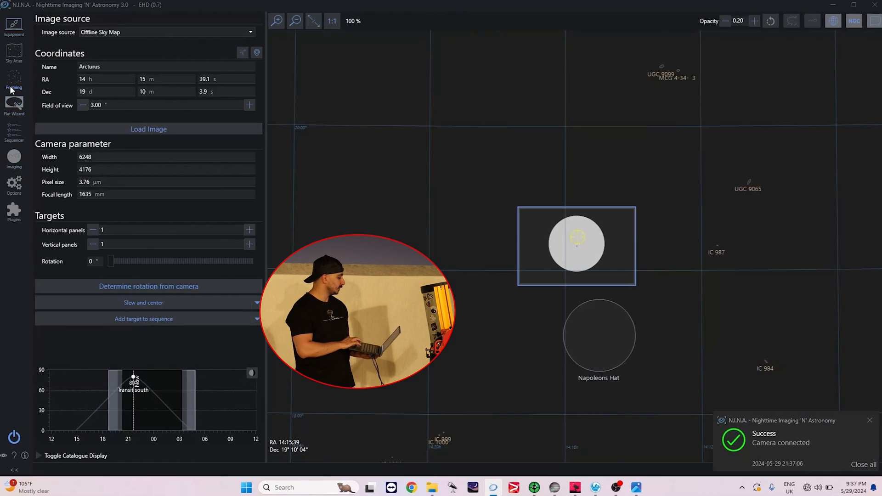
left_click(143, 302)
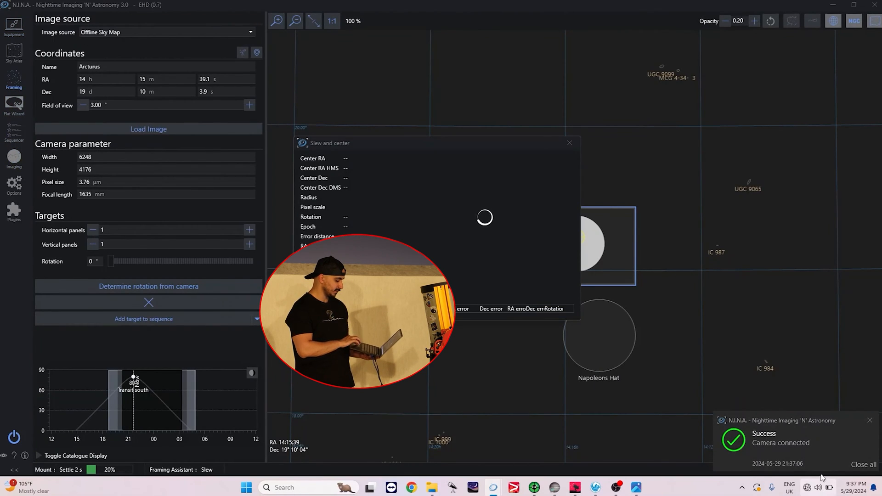
left_click(569, 143)
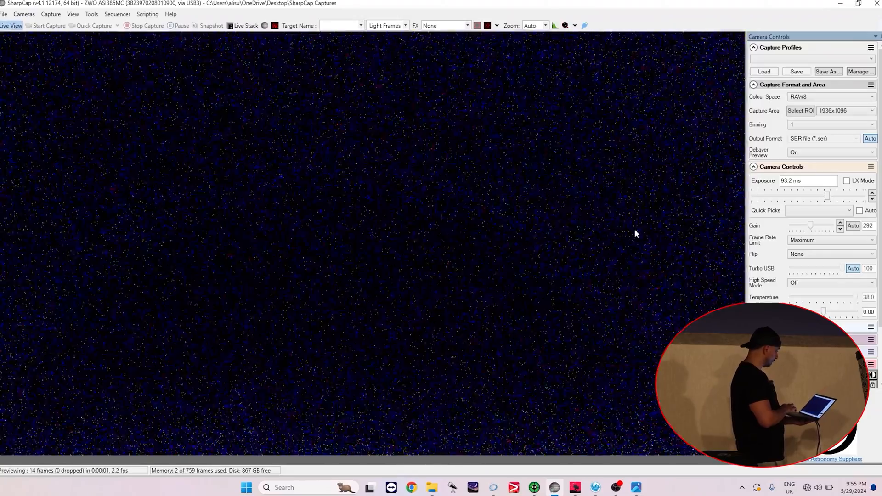
Center the star with the mount controls, tuning gain to 186 and exposure to 27.2 ms.
left_click_drag(810, 224, 806, 224)
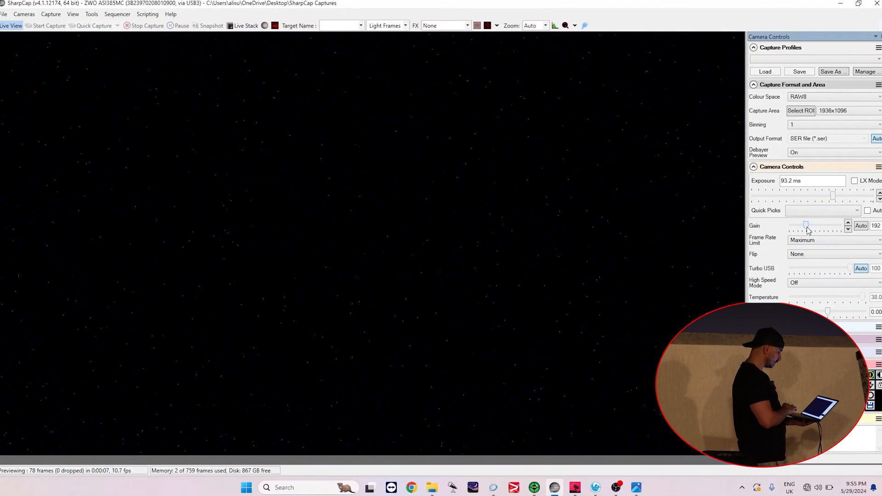
left_click_drag(805, 225, 812, 225)
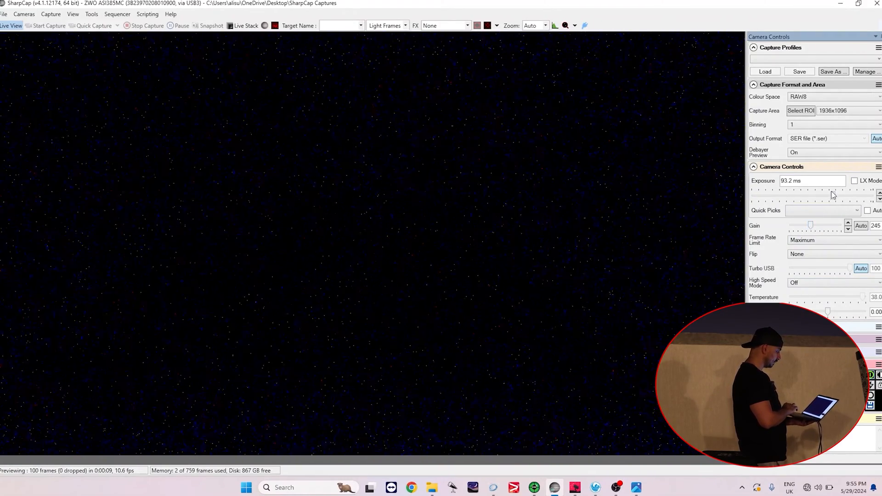
left_click_drag(832, 195, 818, 195)
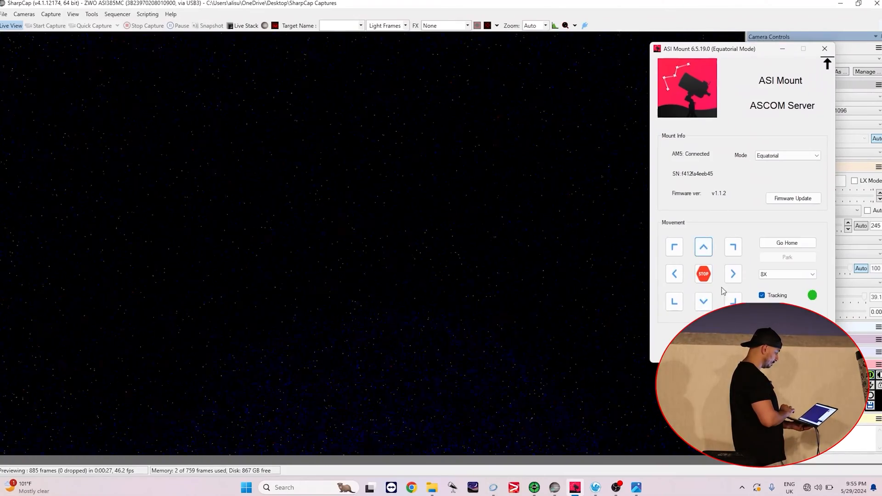
left_click(733, 274)
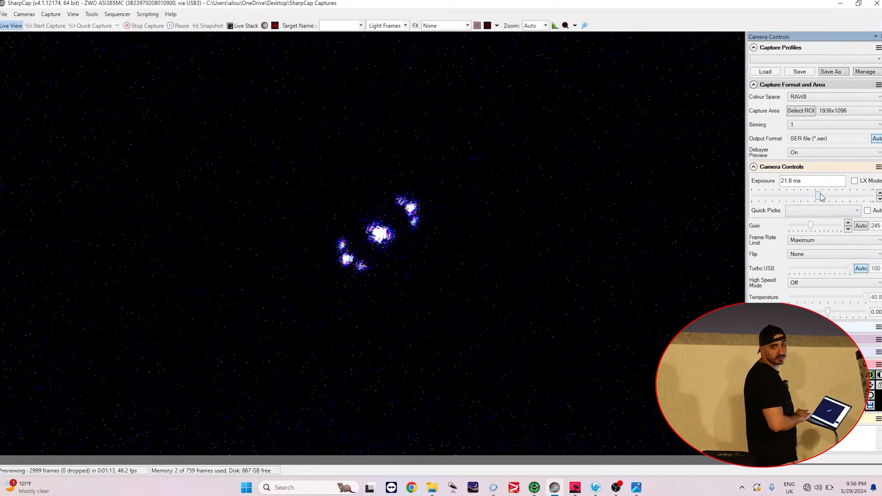
left_click_drag(820, 195, 809, 196)
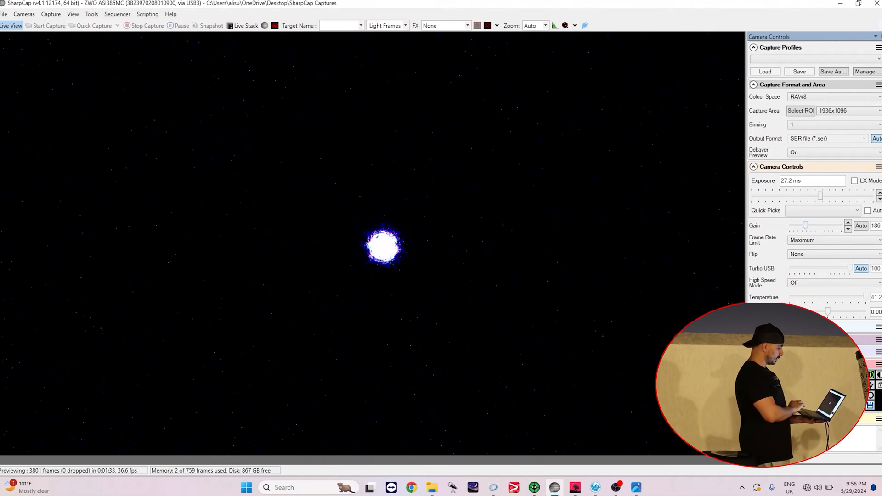
left_click(24, 14)
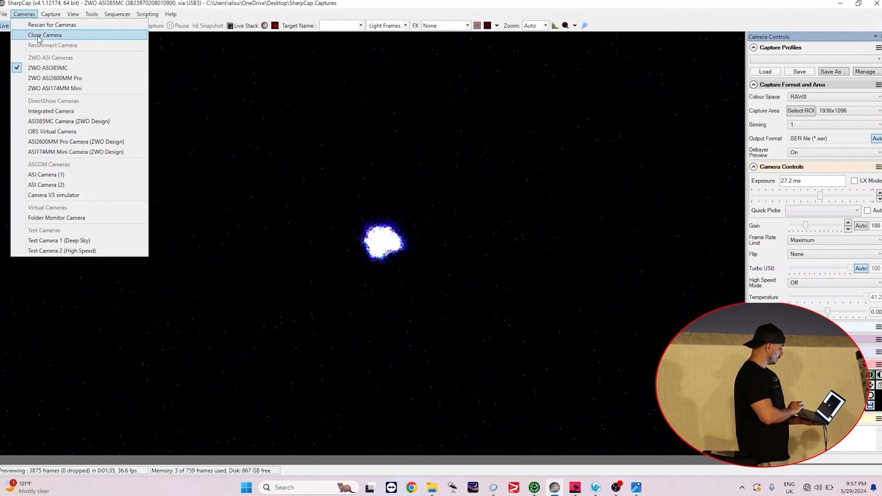
Close the camera in N.I.N.A., launch MetaGuide, and select the ASI385MC camera.
left_click(45, 35)
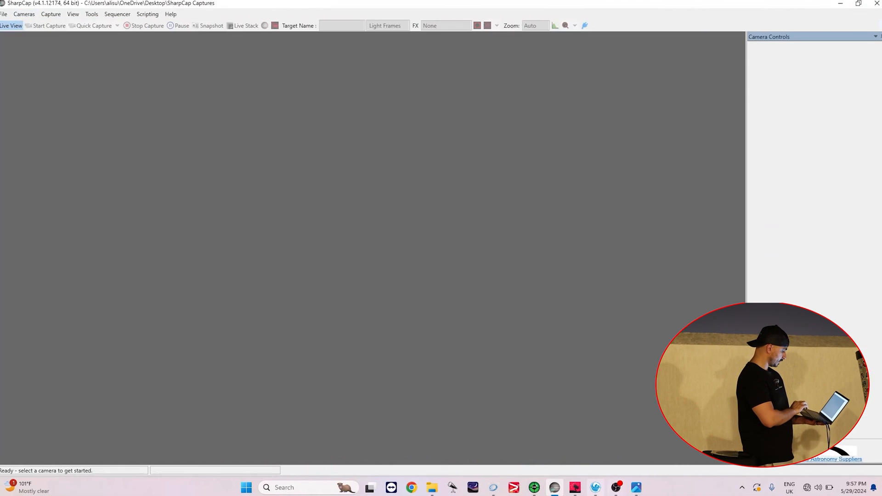
left_click(246, 487)
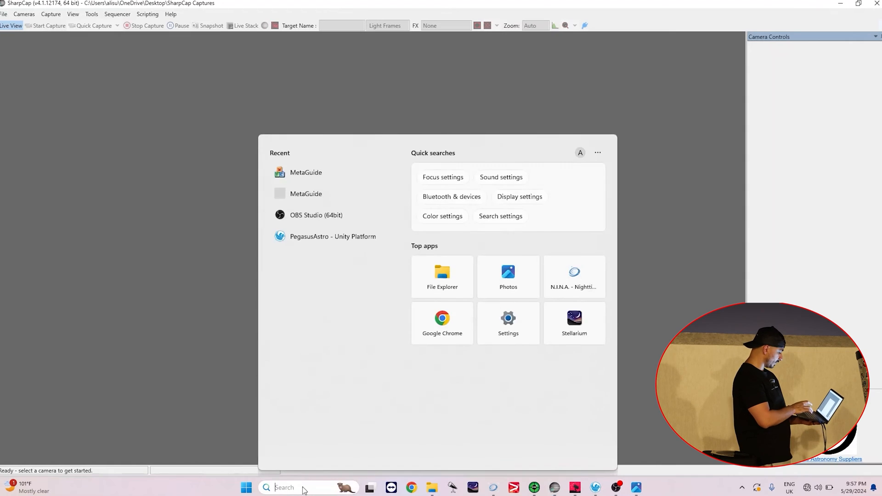
type("meta")
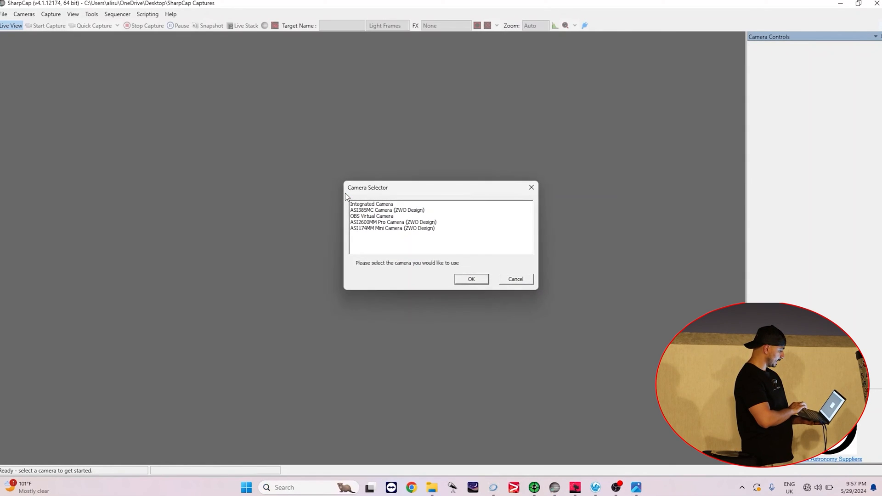
left_click(393, 222)
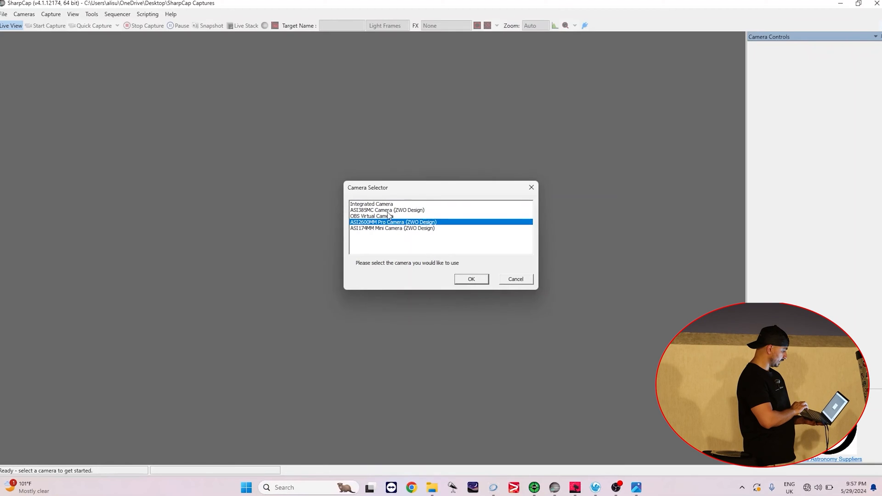
left_click(384, 210)
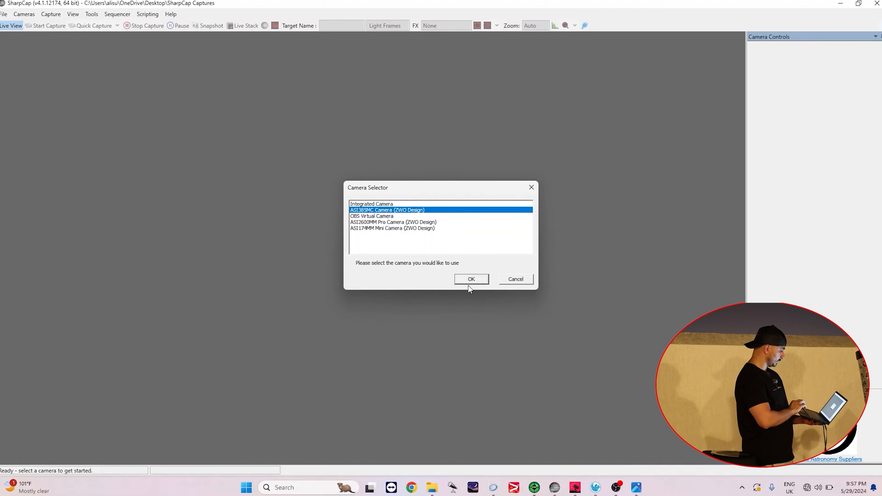
left_click(471, 279)
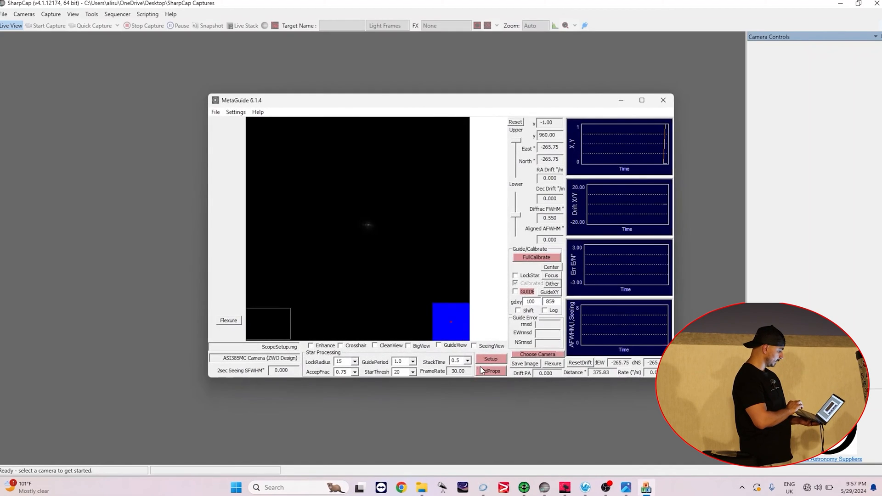
Set MetaGuide's scope aperture to 234 mm and wavelength to 850 nm.
left_click(491, 371)
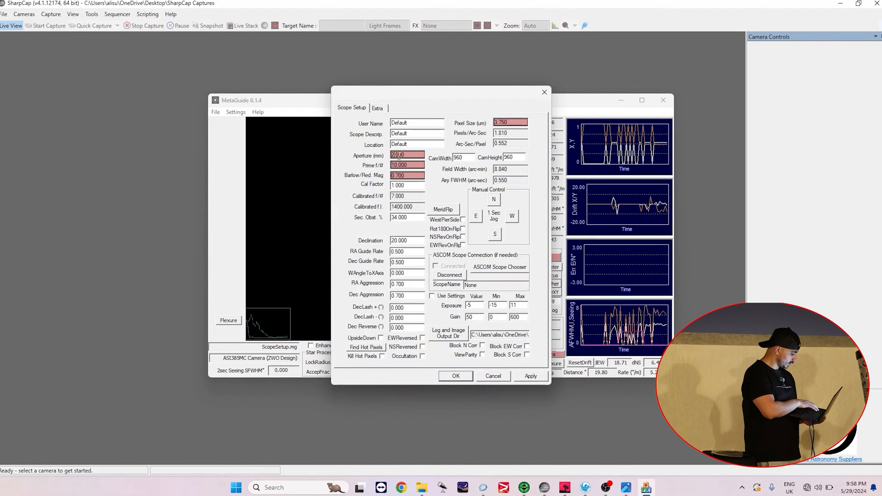
type("234.000")
type("30.000")
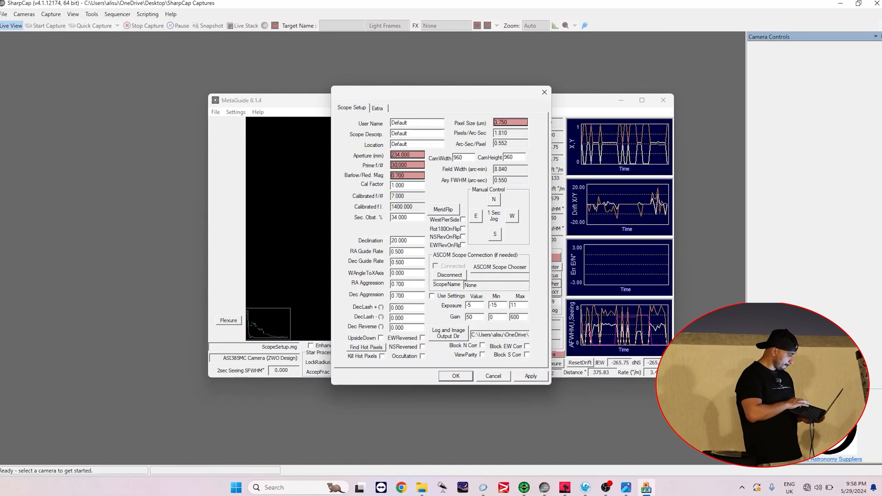
left_click(377, 108)
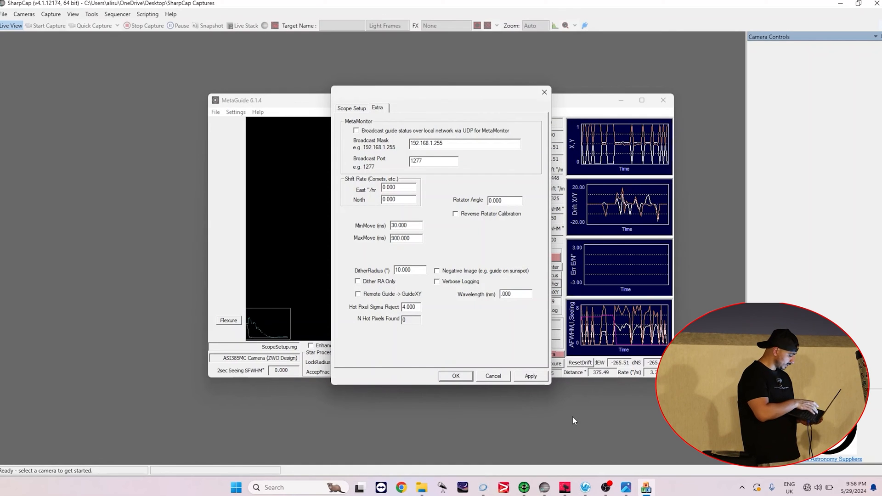
type("850.000")
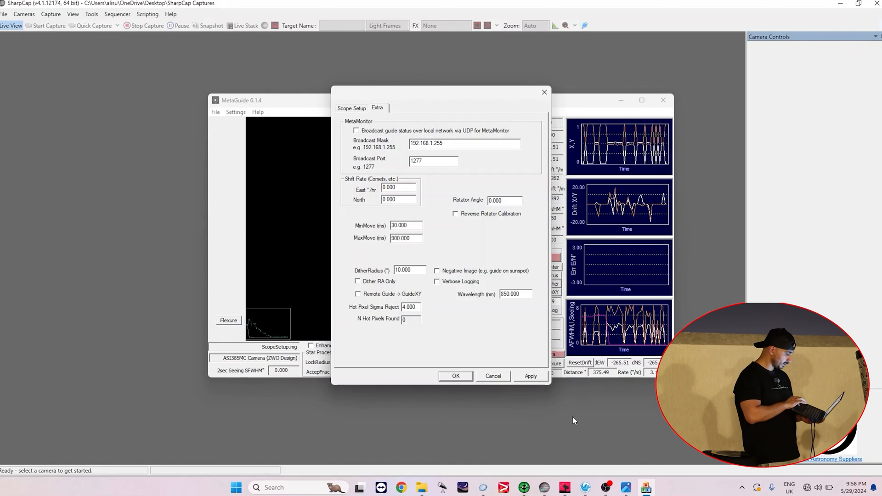
left_click(456, 376)
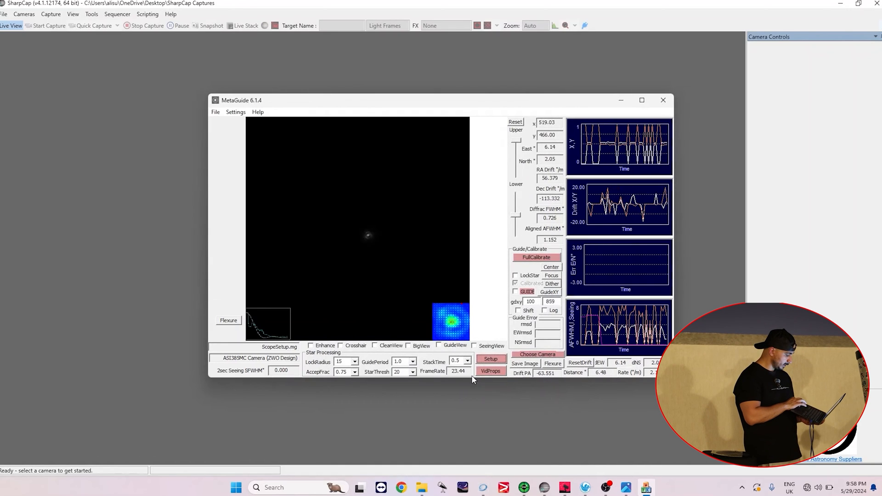
Set the ASI385MC's video properties to 3 ms exposure with gain lowered to about 304.
left_click(490, 359)
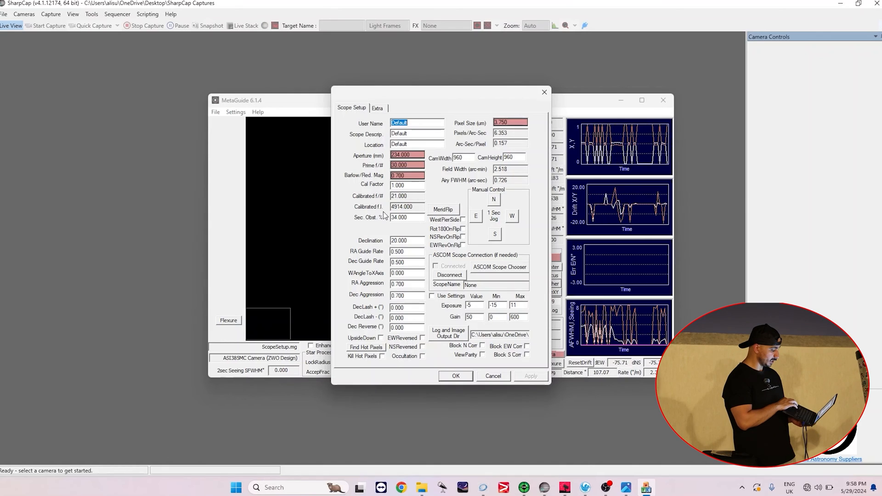
mouse_move(407, 217)
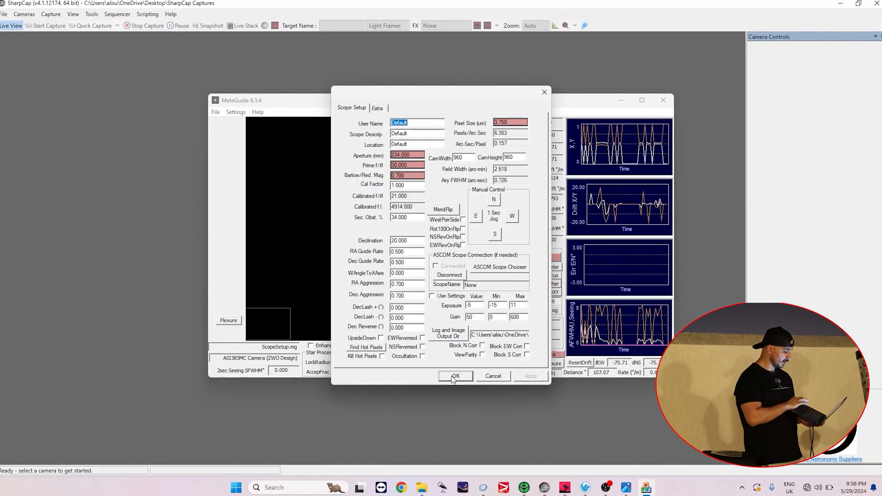
left_click(456, 375)
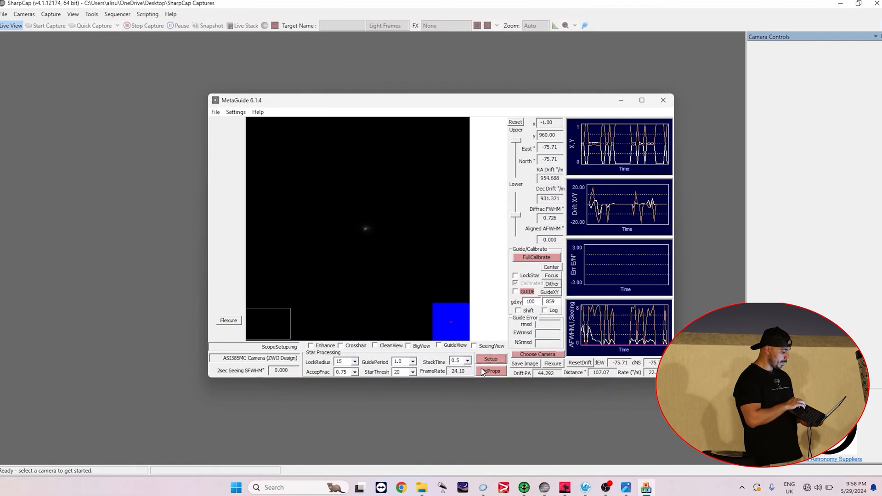
left_click(492, 371)
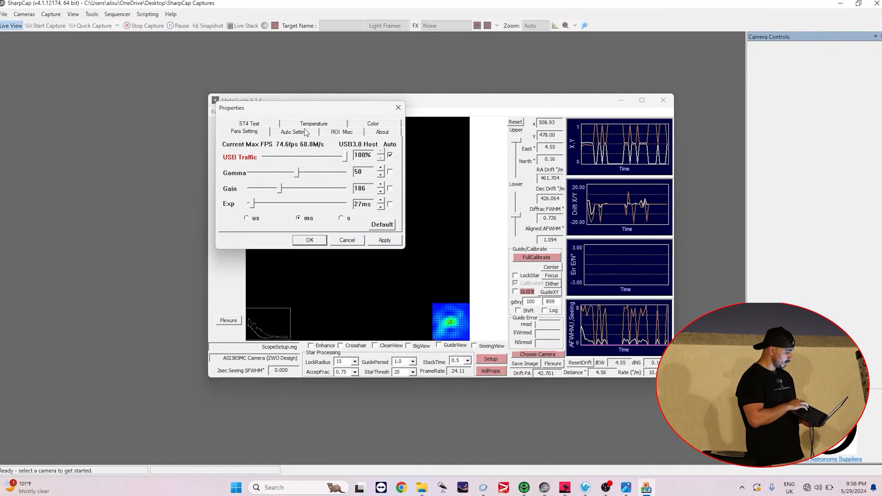
left_click(342, 132)
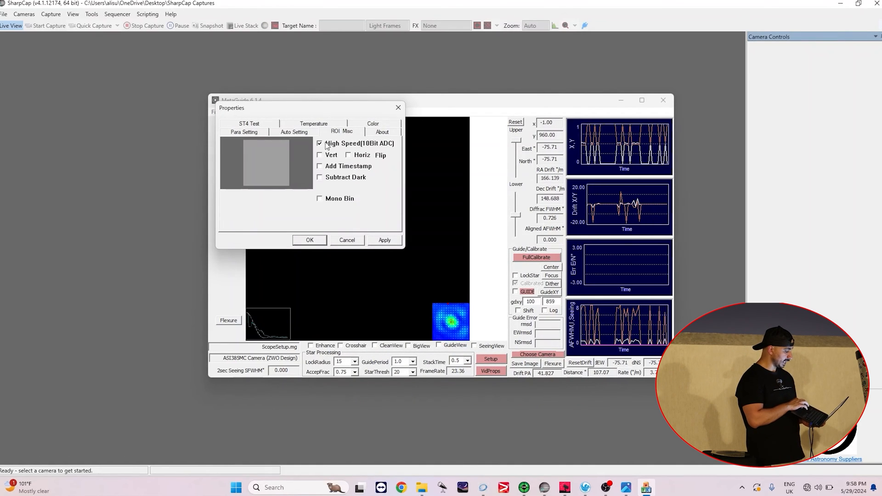
left_click(243, 132)
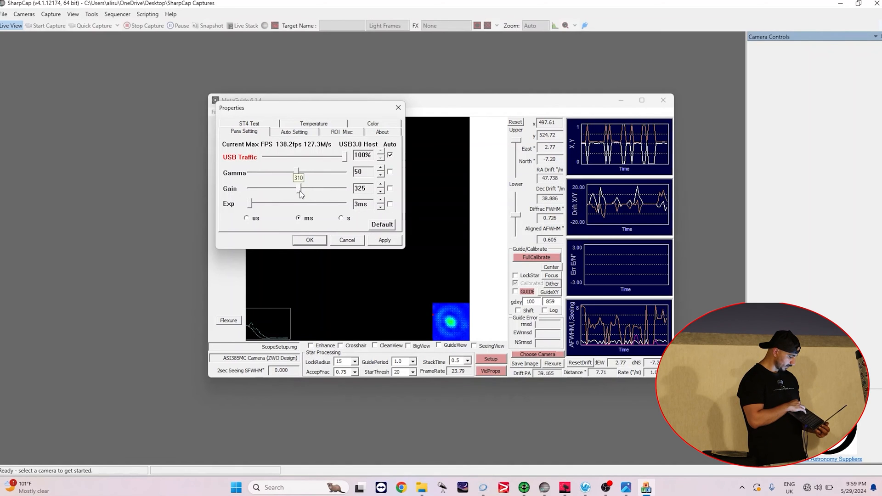
left_click_drag(300, 188, 297, 188)
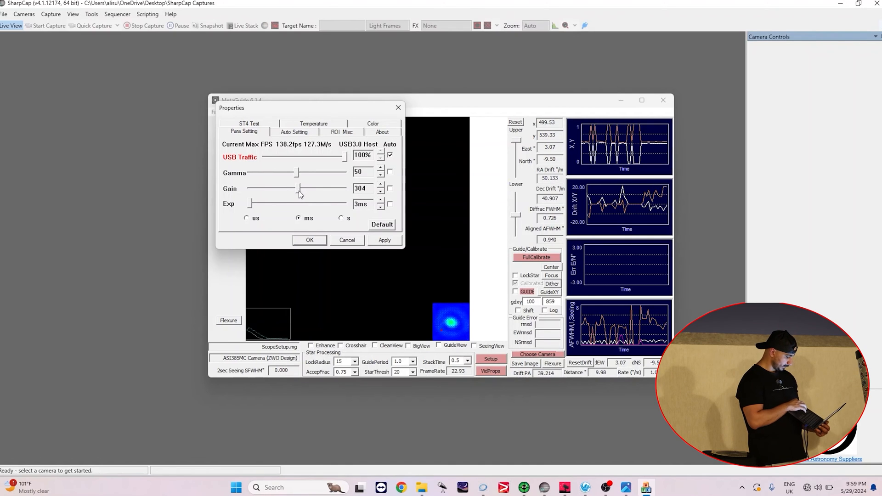
left_click(309, 240)
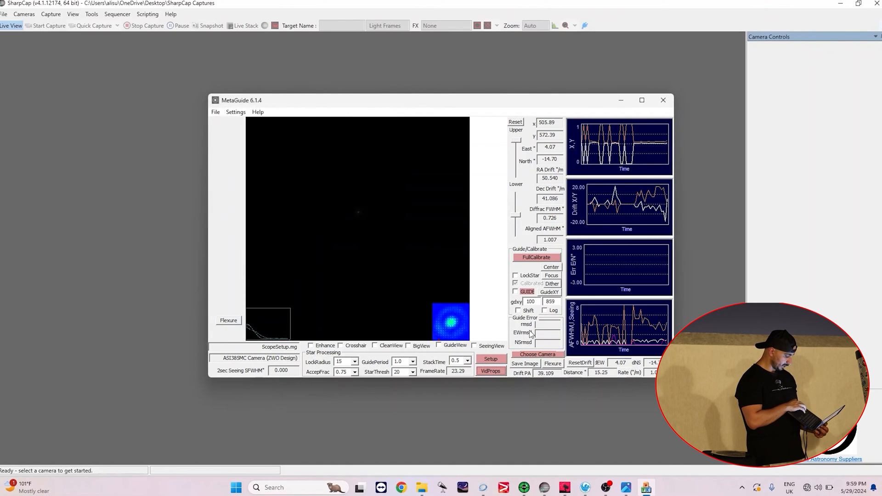
left_click(468, 361)
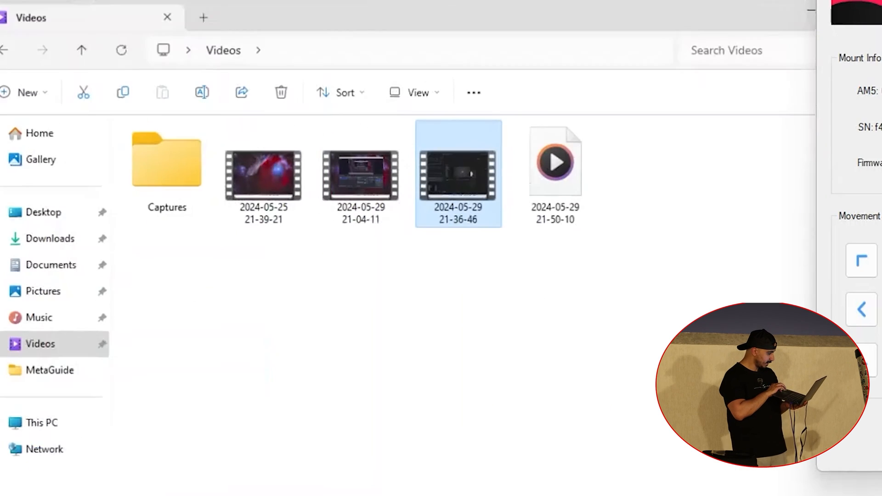
Open MG_Default_Default_240529_3 from Documents > MetaGuide in Photos.
left_click(50, 265)
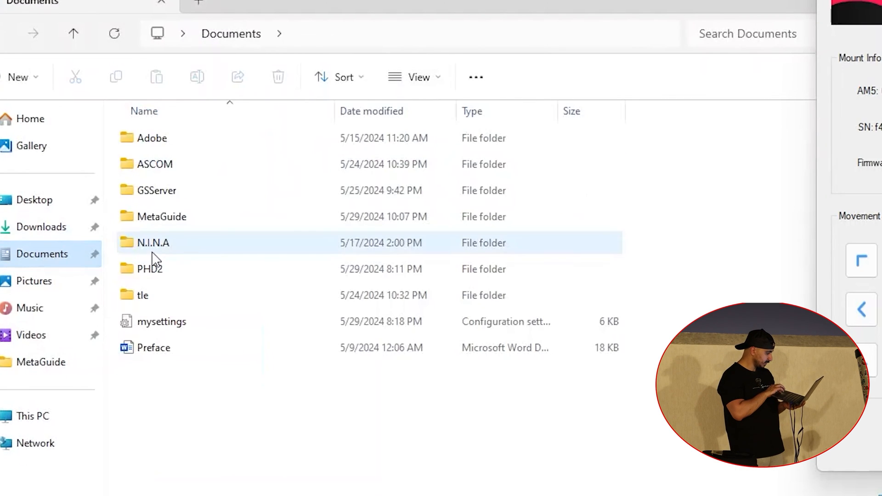
double_click(161, 217)
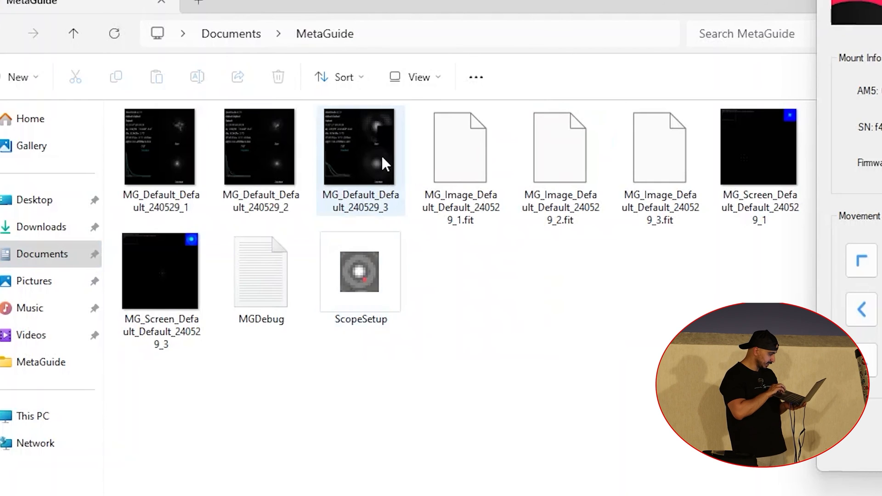
double_click(359, 146)
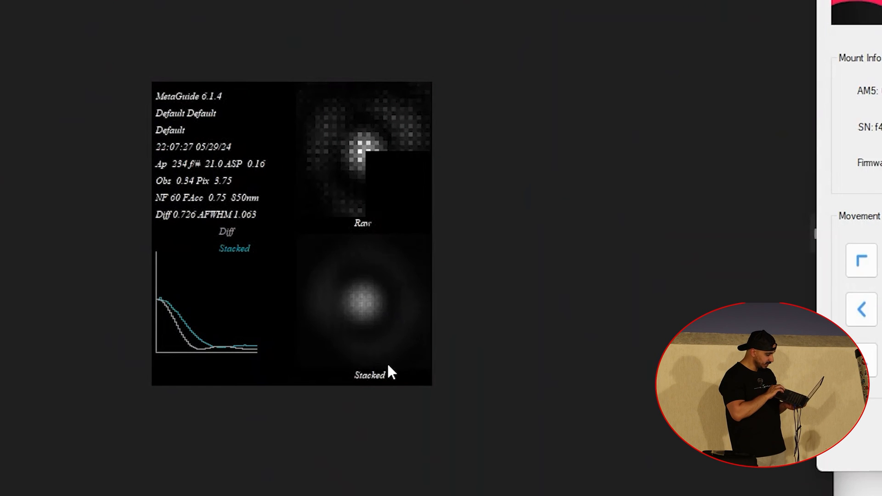
mouse_move(350, 354)
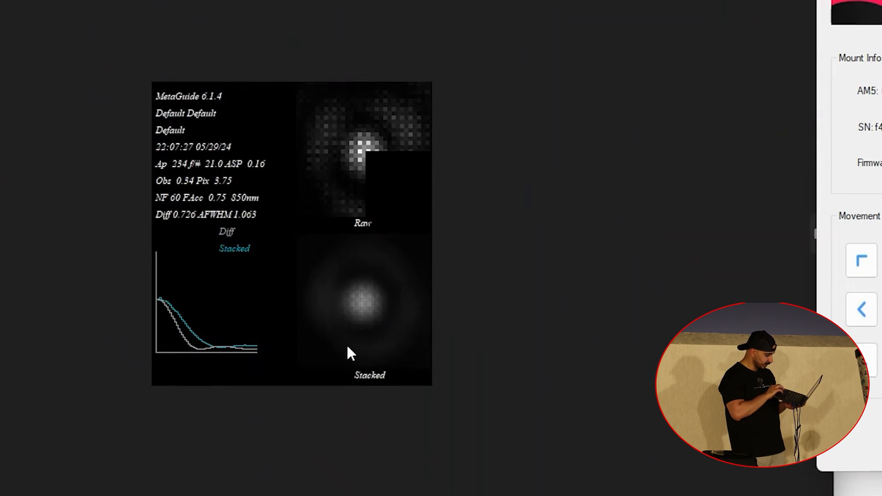
mouse_move(388, 351)
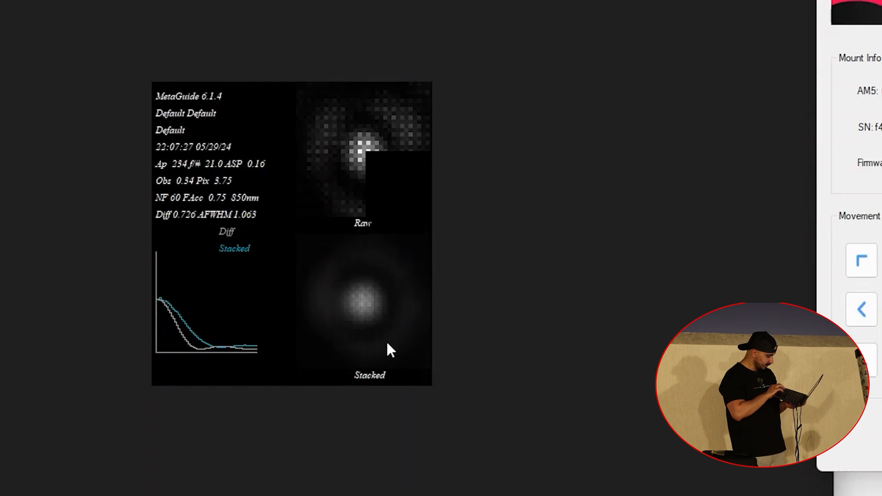
mouse_move(354, 390)
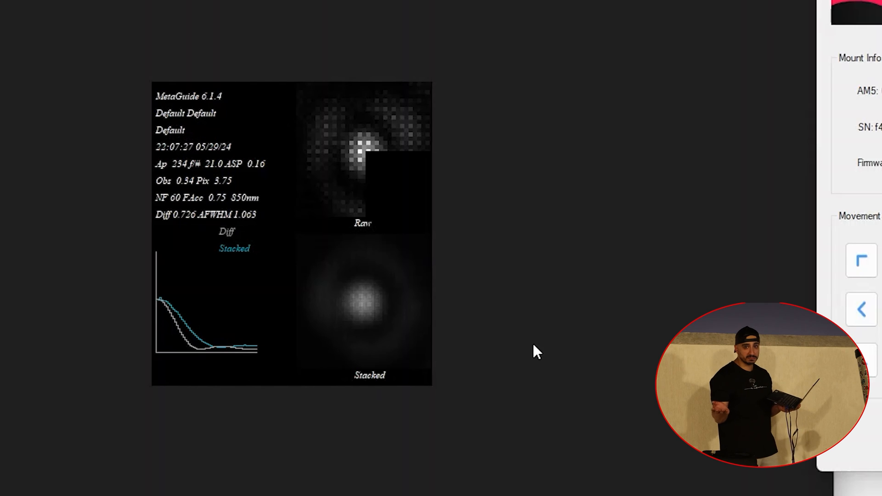
mouse_move(561, 294)
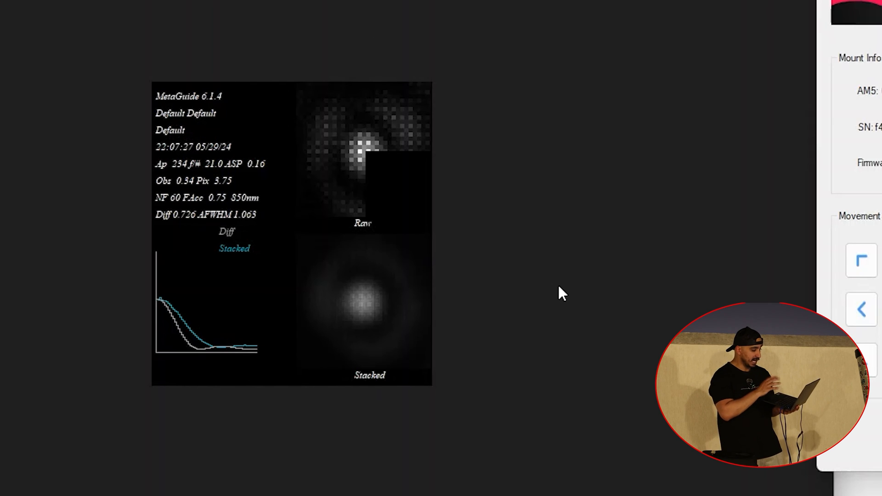